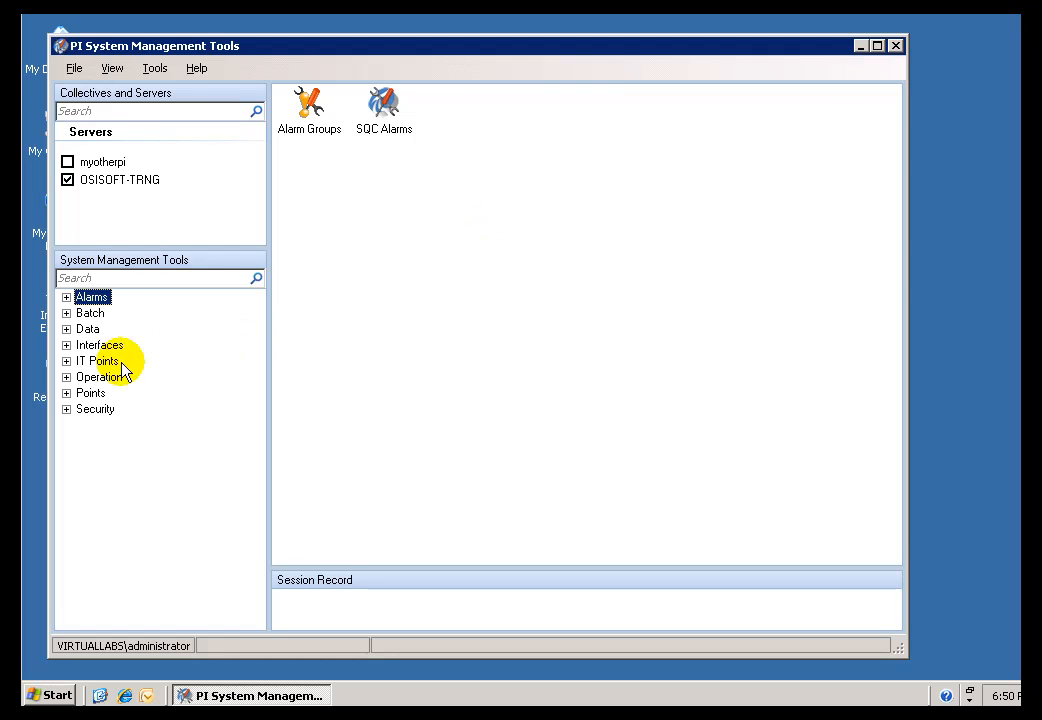
Expand the Data category in the System Management Tools tree
click(66, 328)
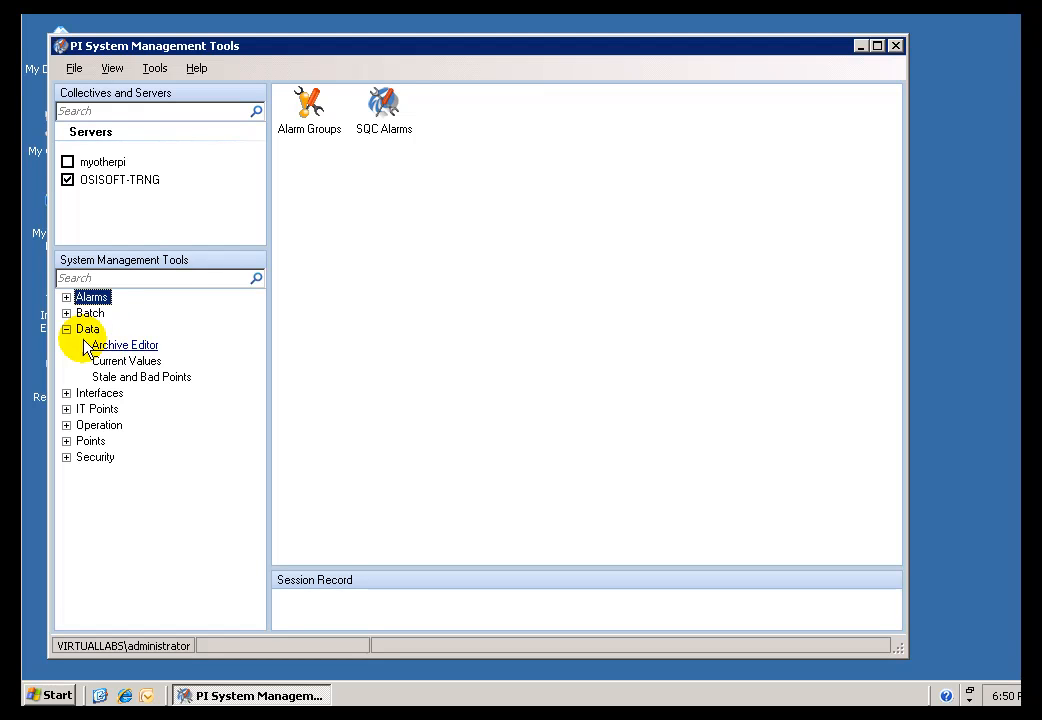
mouse_move(130, 360)
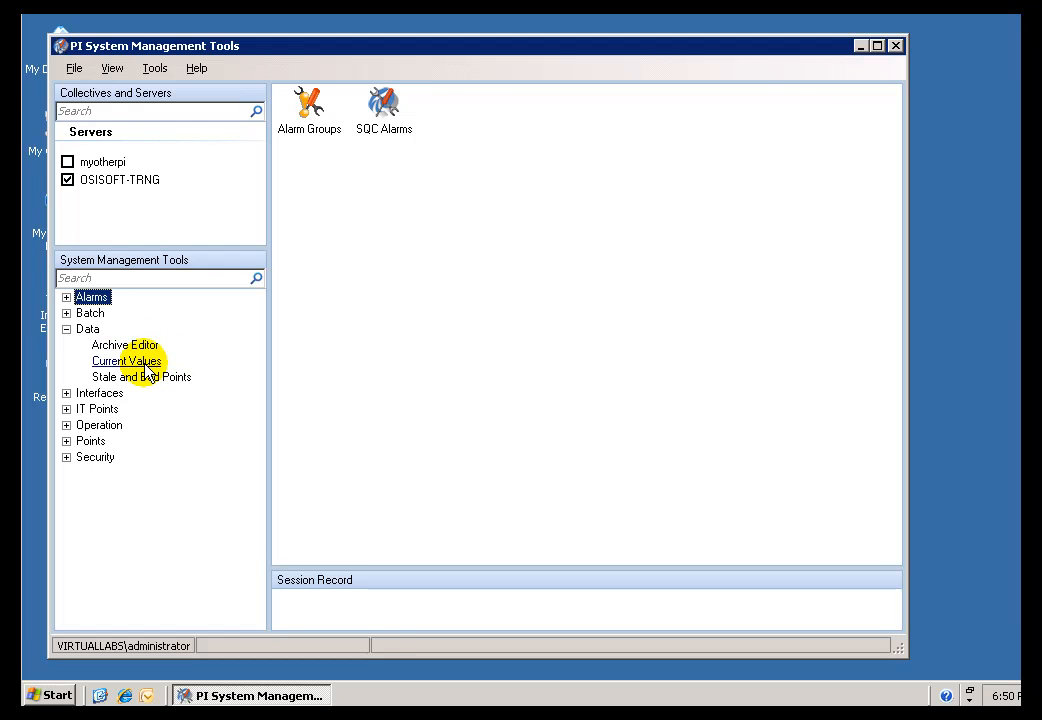
Load all 124 server tags into Current Values via a blank tag search
double_click(126, 360)
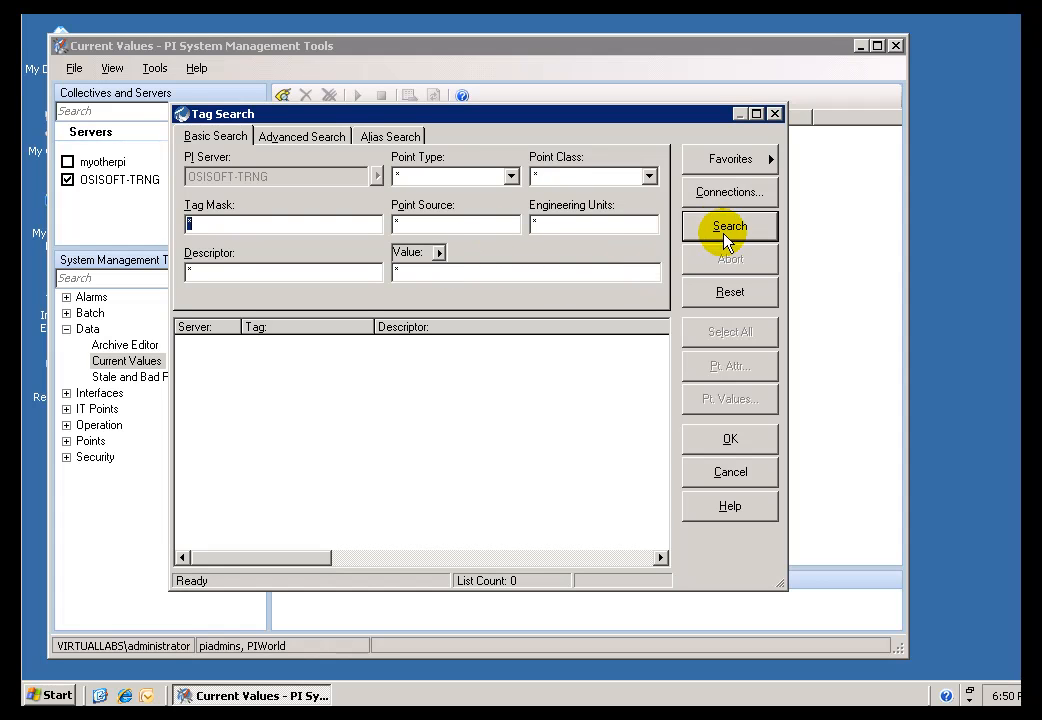
click(728, 224)
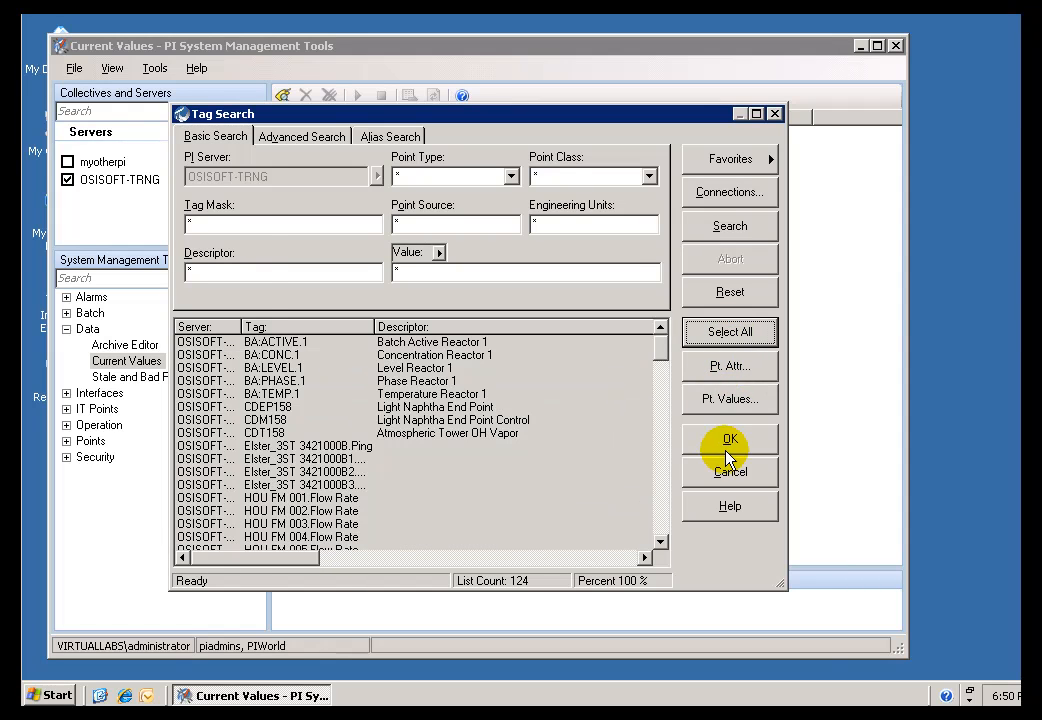
click(728, 440)
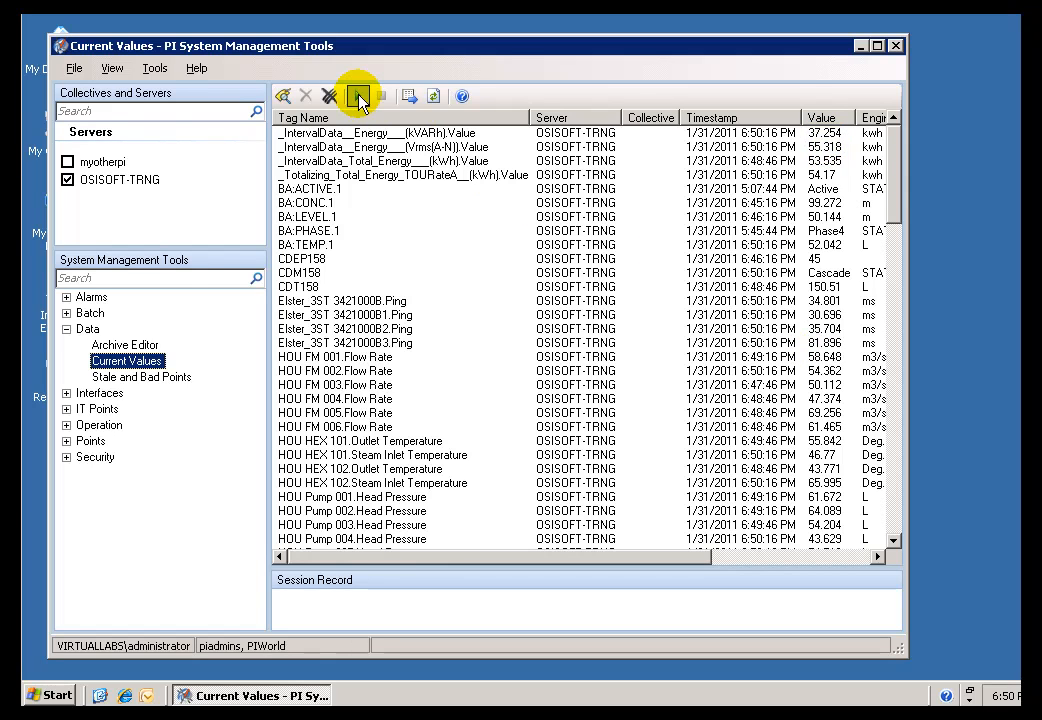
Leave the Current Values list and select Archive Editor under Data
click(356, 96)
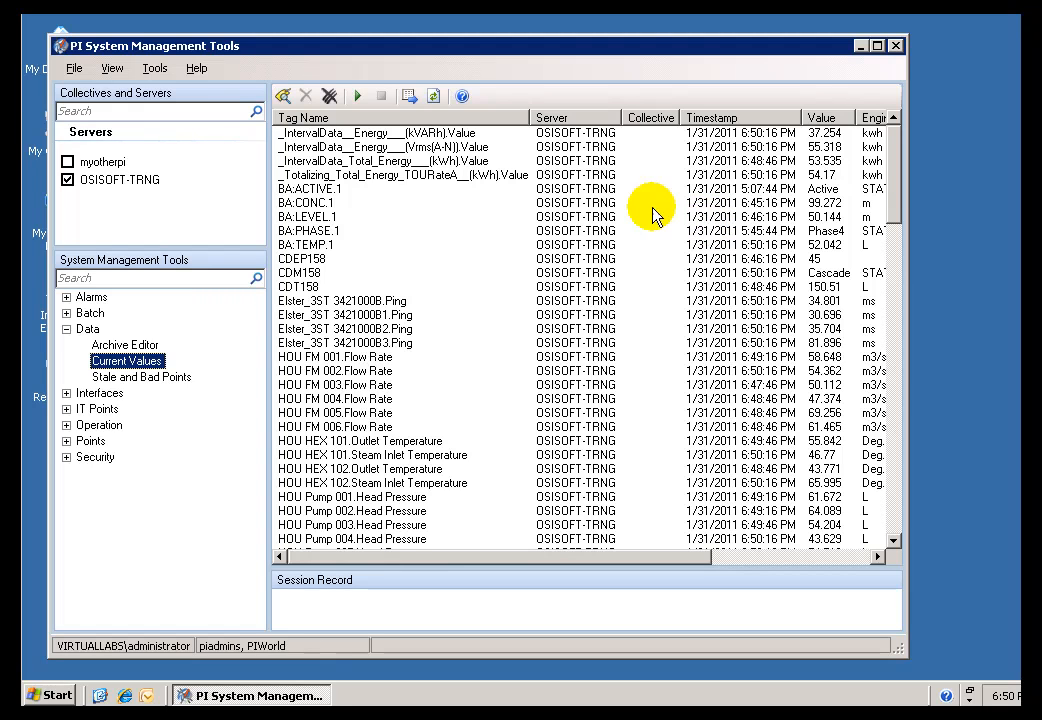
mouse_move(630, 210)
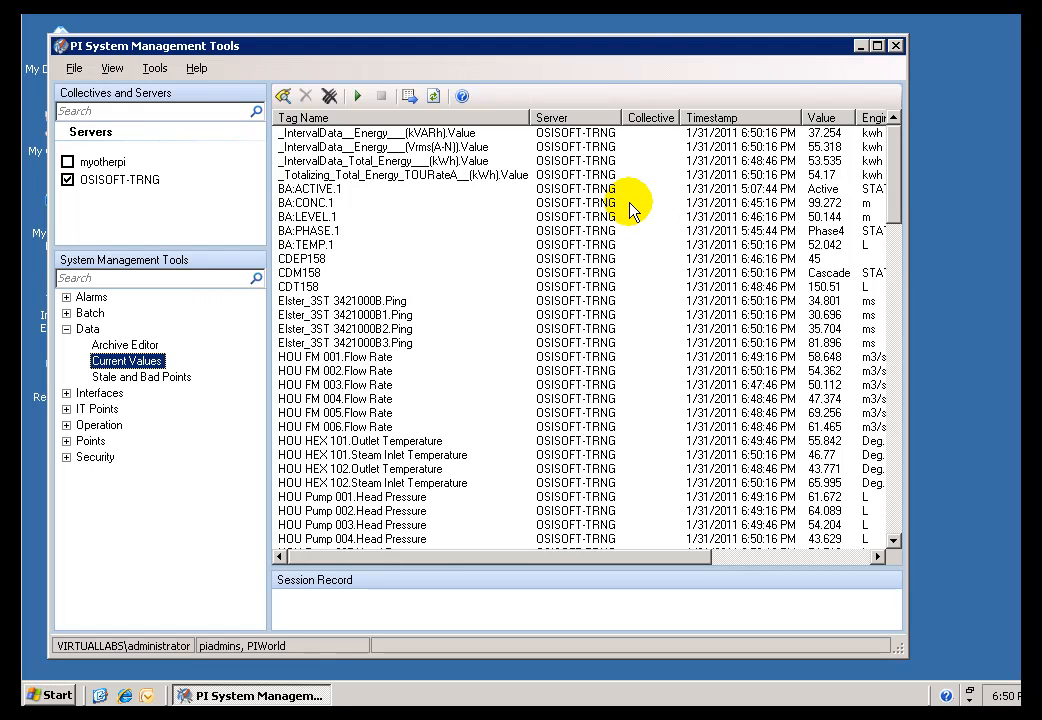
mouse_move(644, 192)
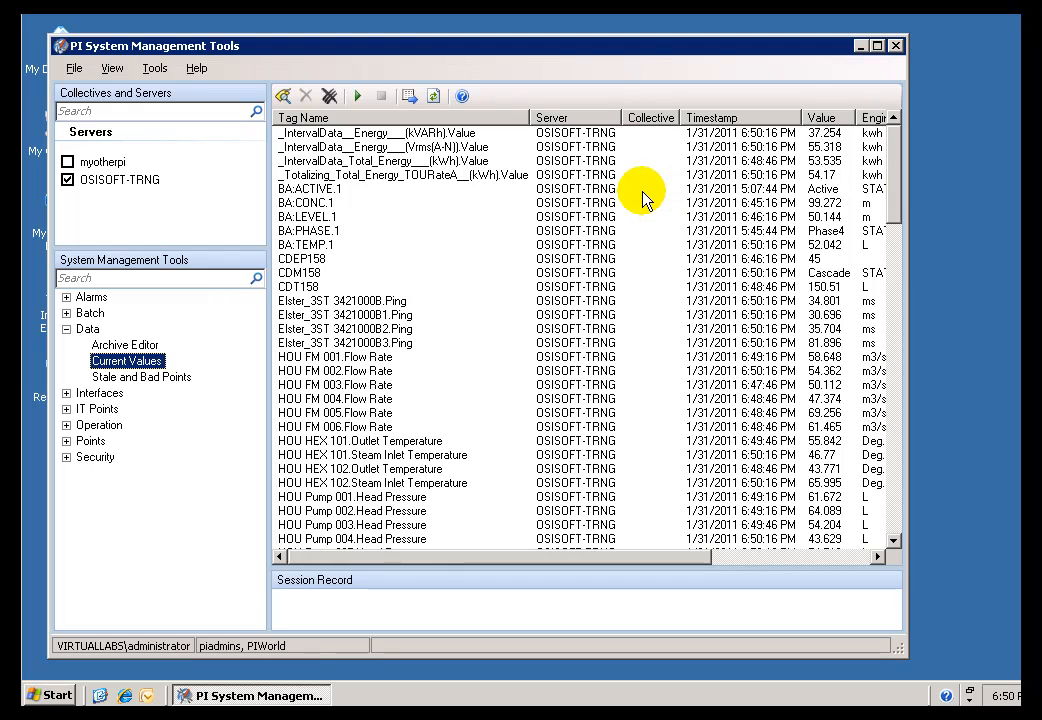
mouse_move(432, 96)
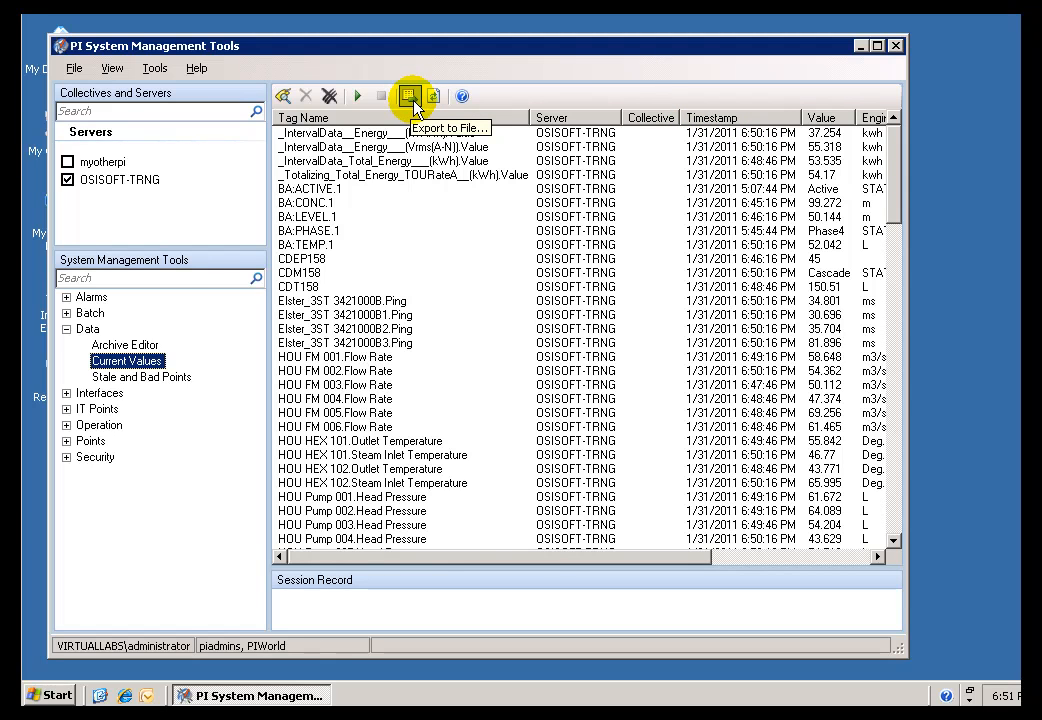
click(124, 344)
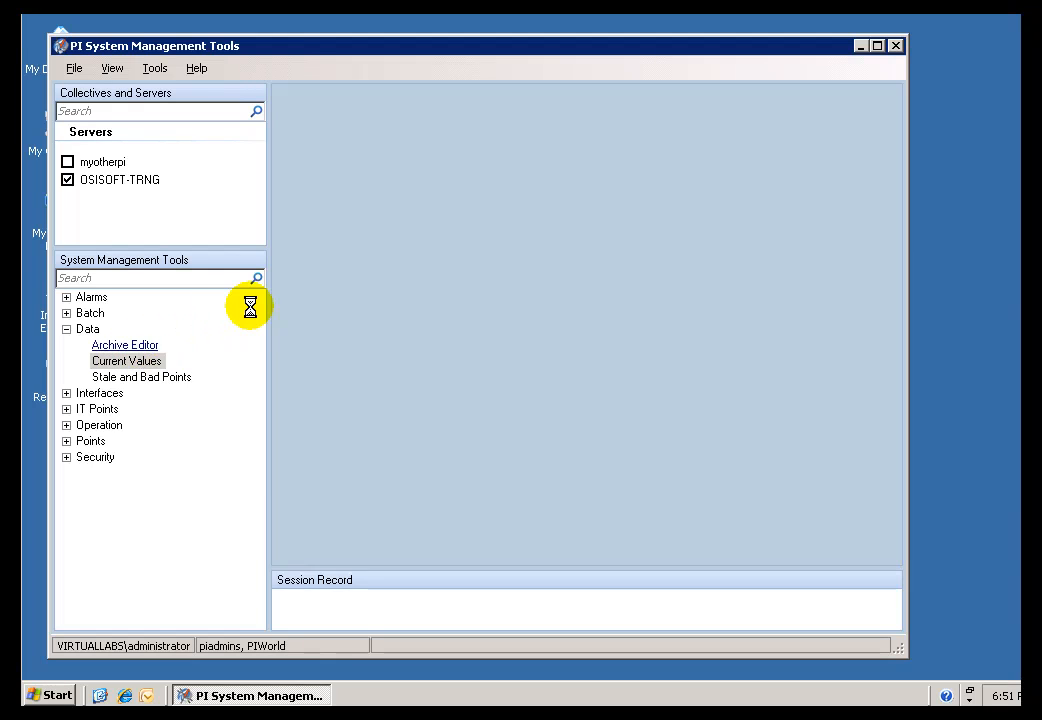
Retrieve SINUSOID archive events, widening the start time from *-2h to *-8h
click(124, 344)
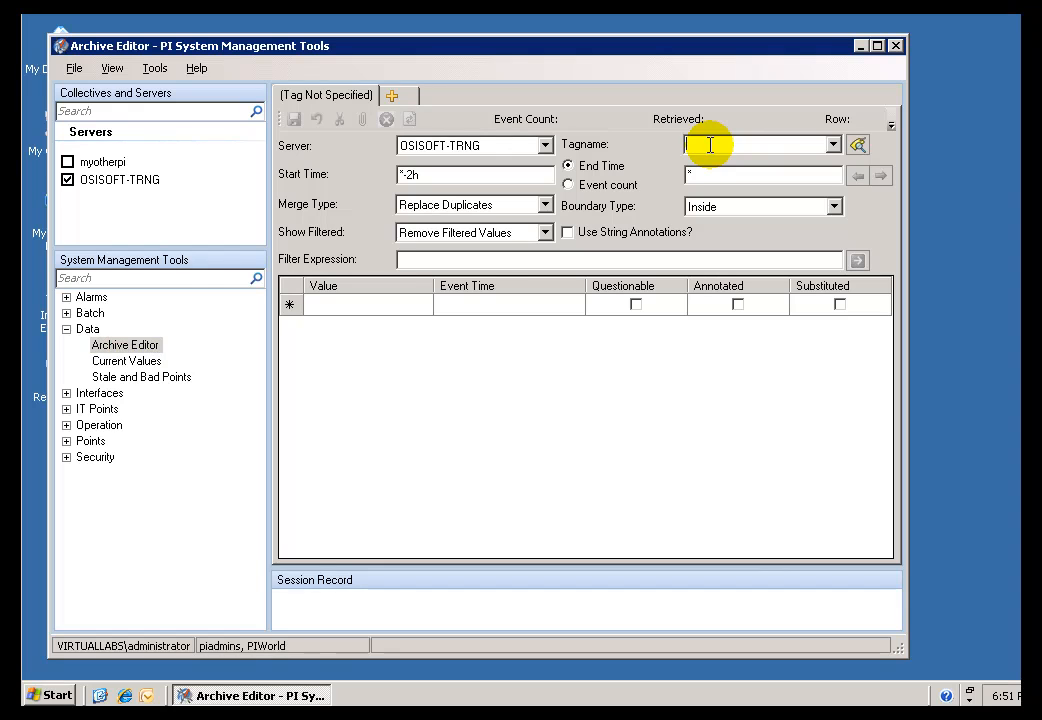
text(sinusoid)
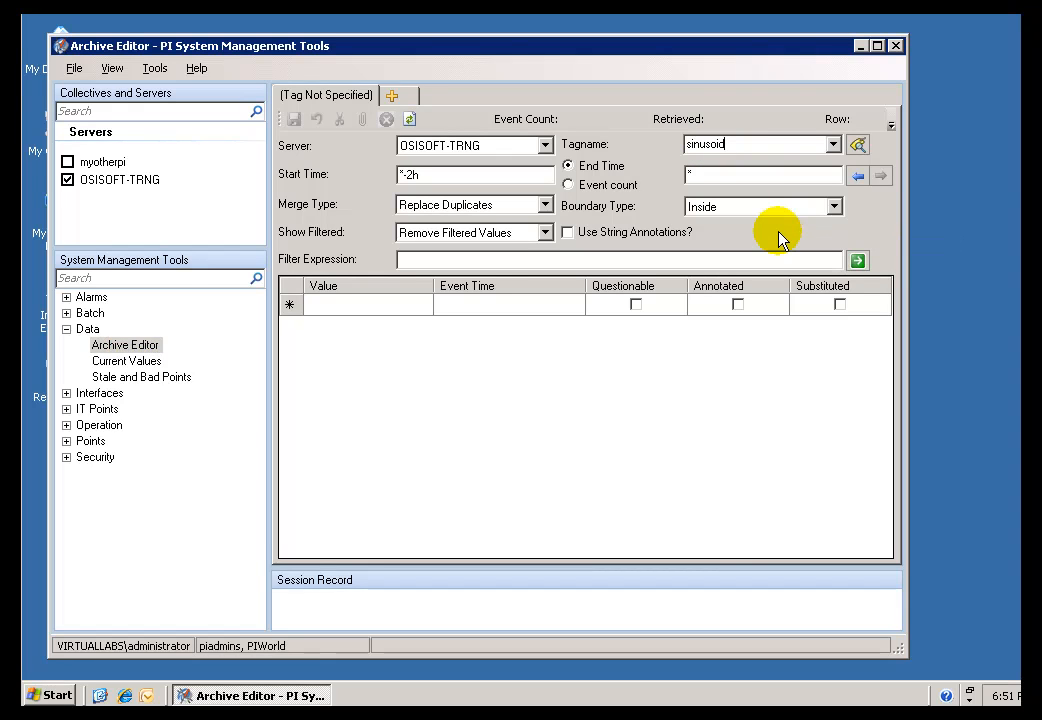
mouse_move(632, 308)
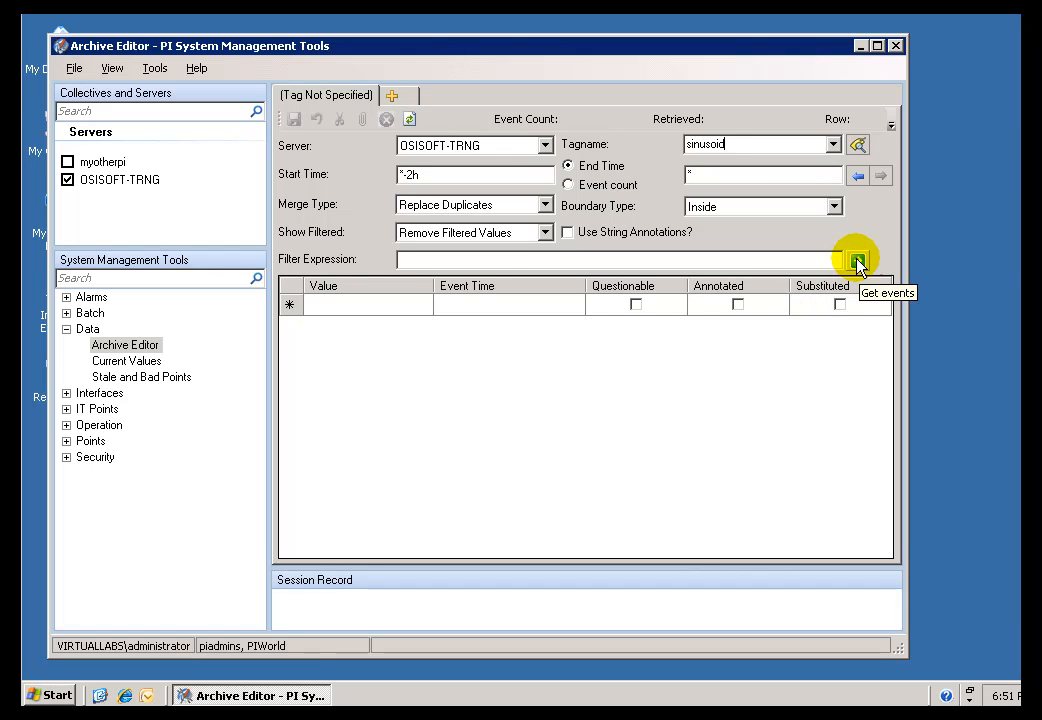
click(856, 258)
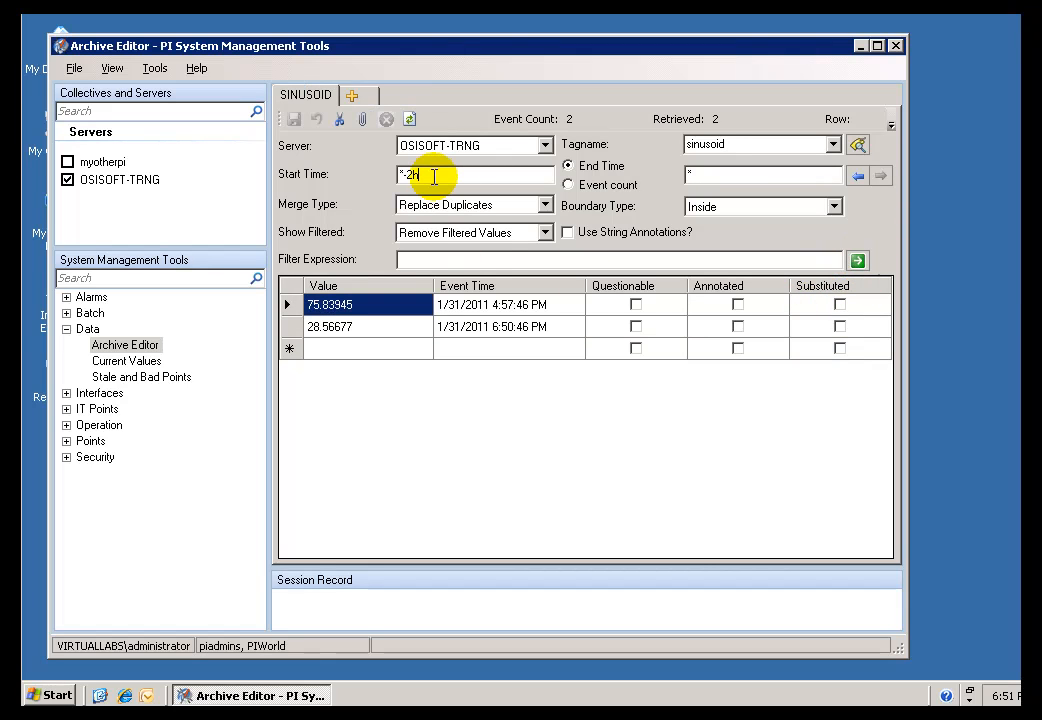
key(BackSpace)
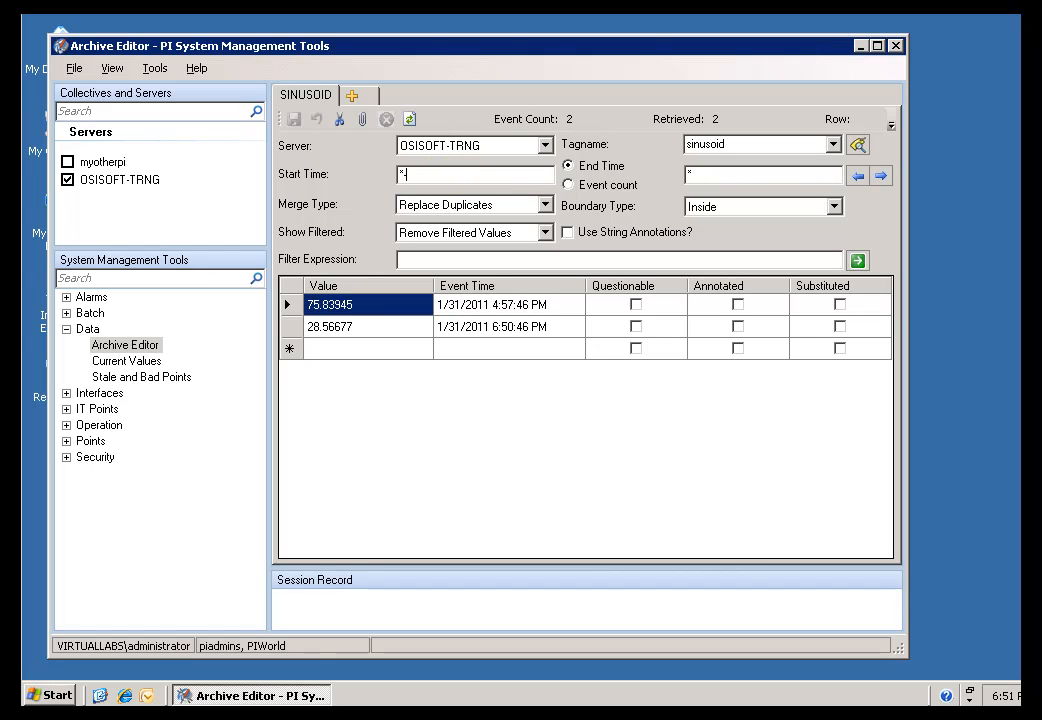
text(-8h)
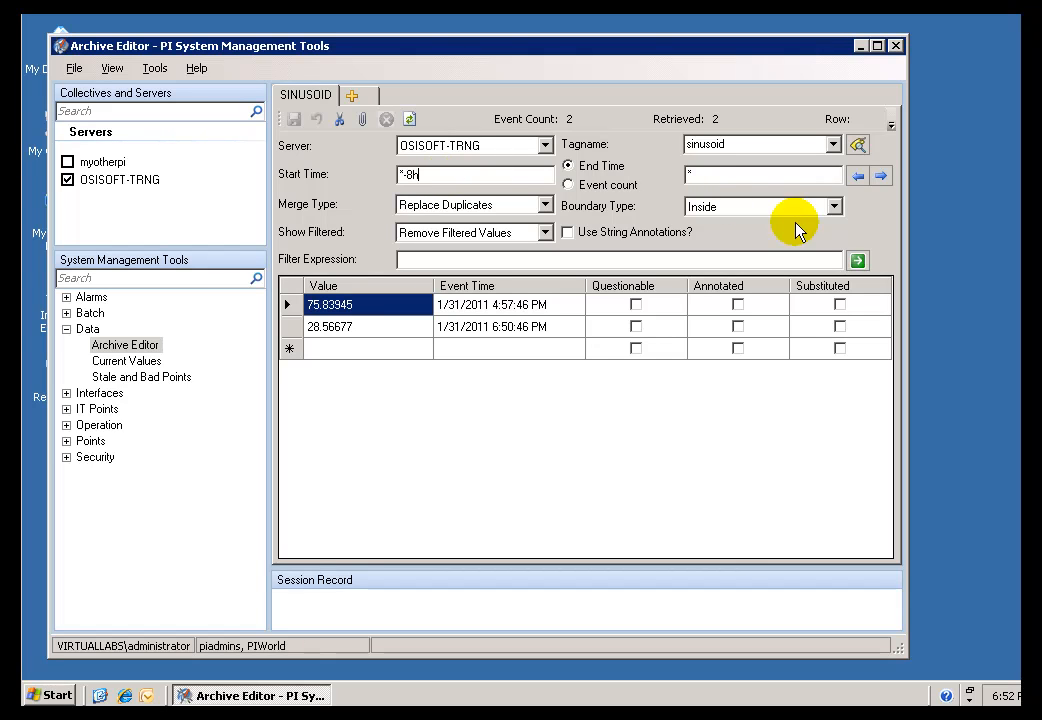
click(856, 260)
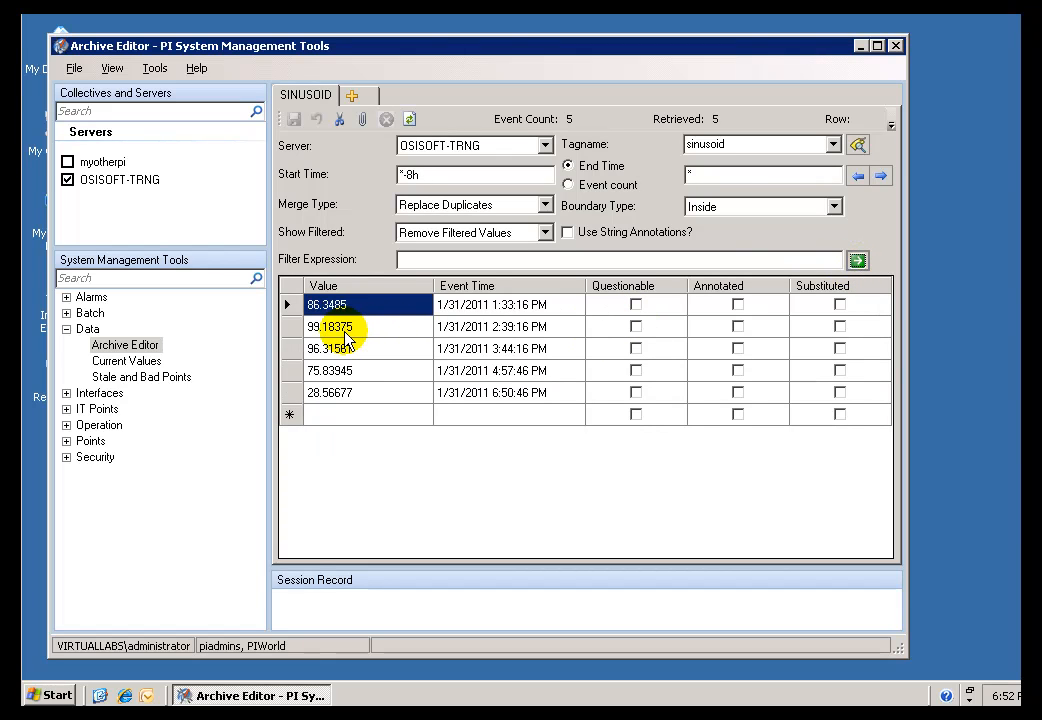
Edit the 2:39:16 PM SINUSOID value to 100 so it is flagged Substituted
right_click(330, 326)
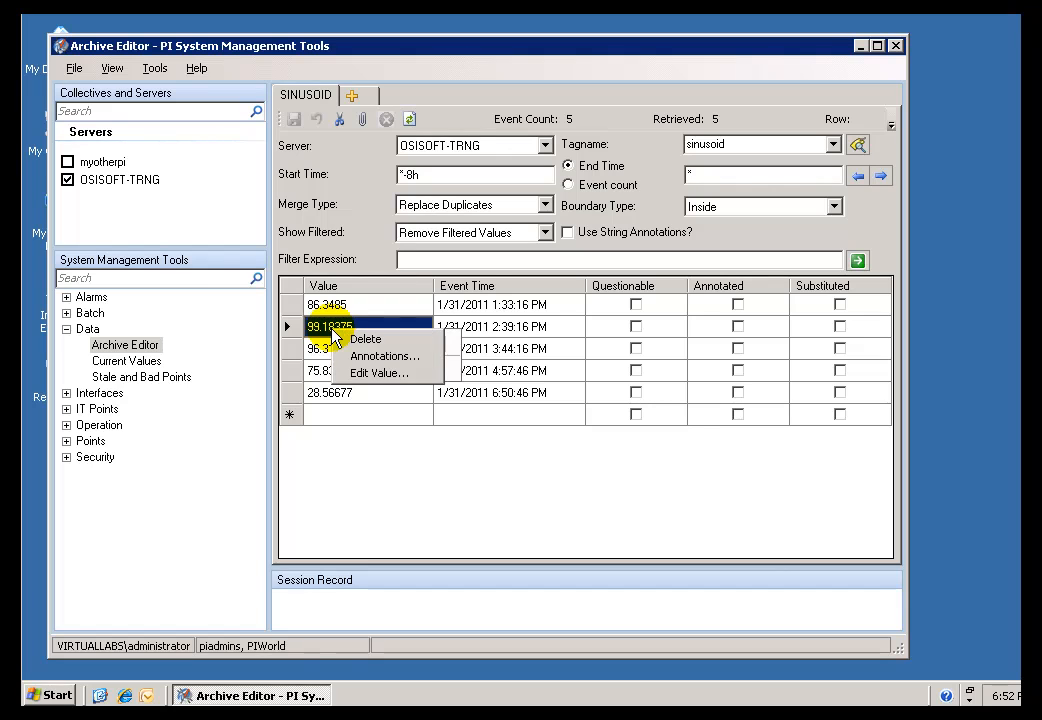
mouse_move(378, 372)
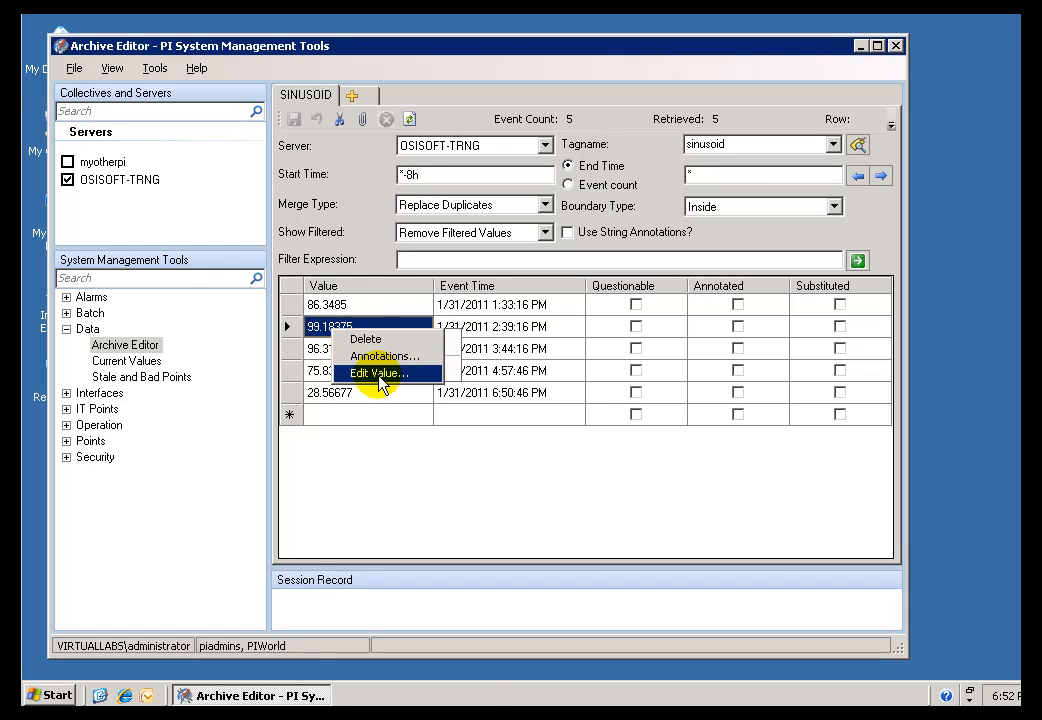
click(378, 372)
text(100)
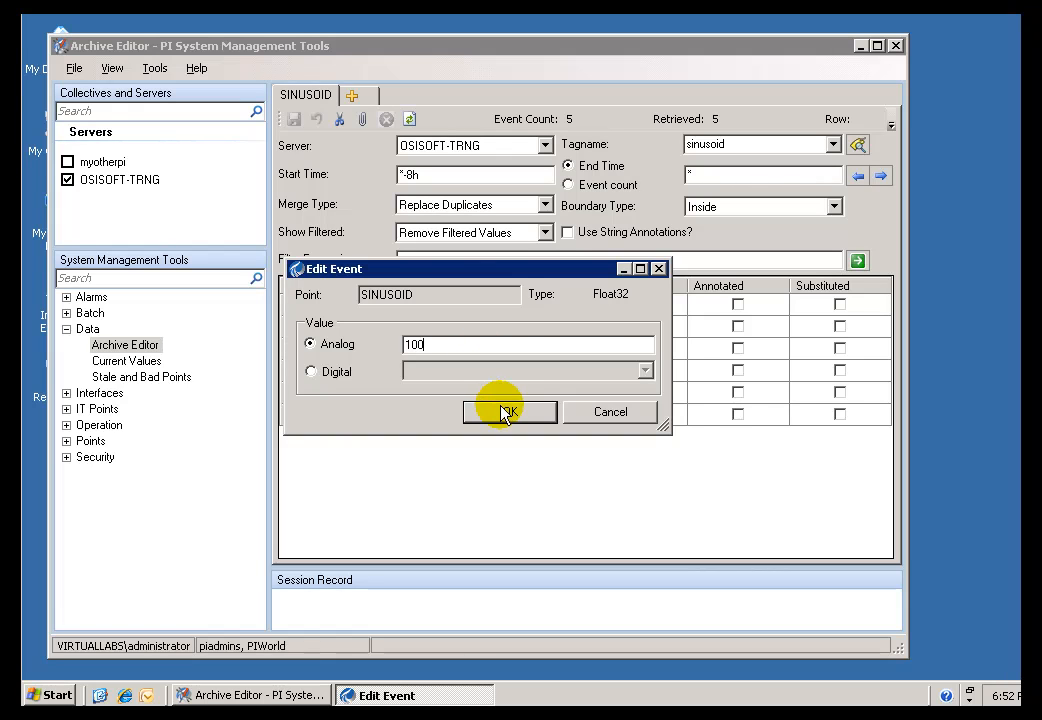
click(504, 412)
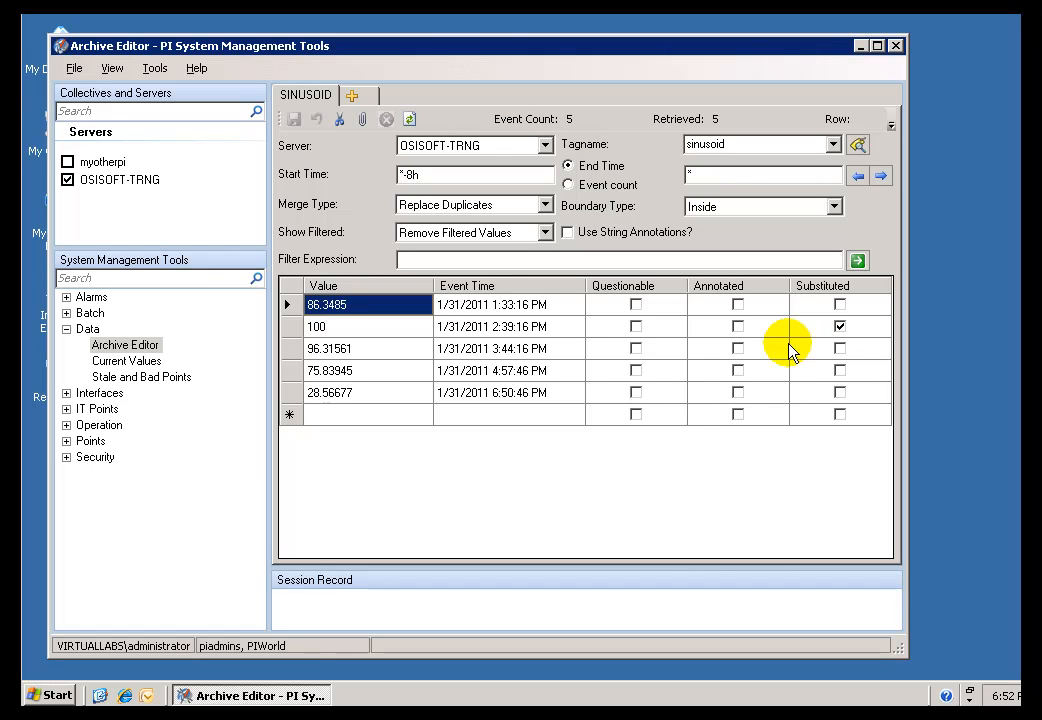
click(330, 370)
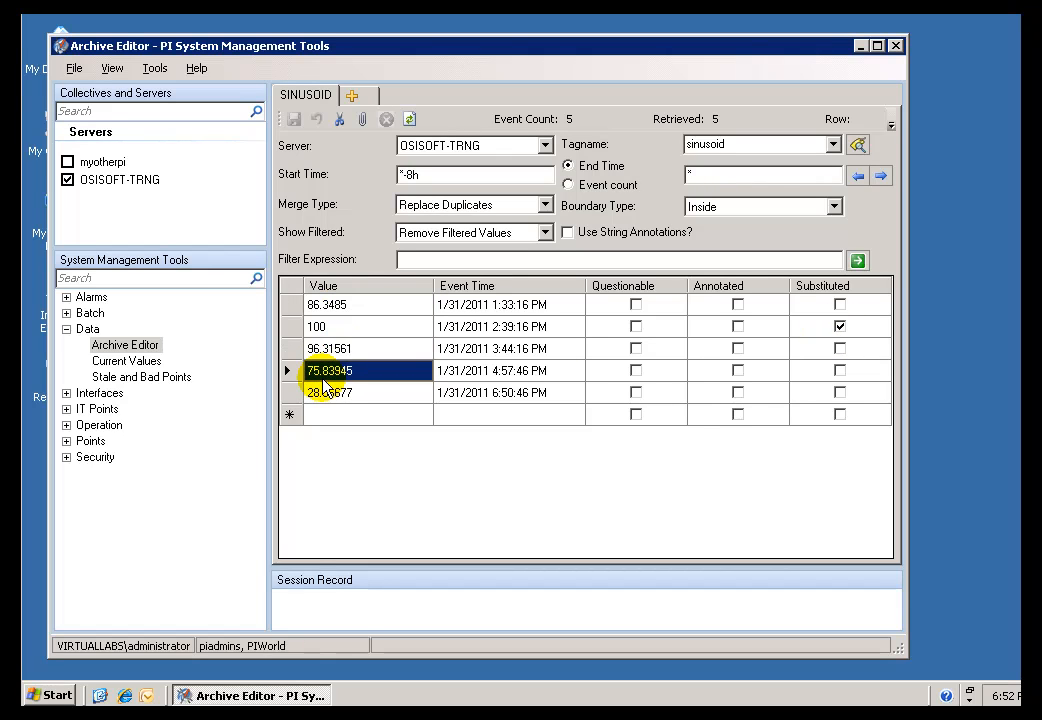
Annotate the value 100 event with 'This was corrected by Admin.'
right_click(316, 326)
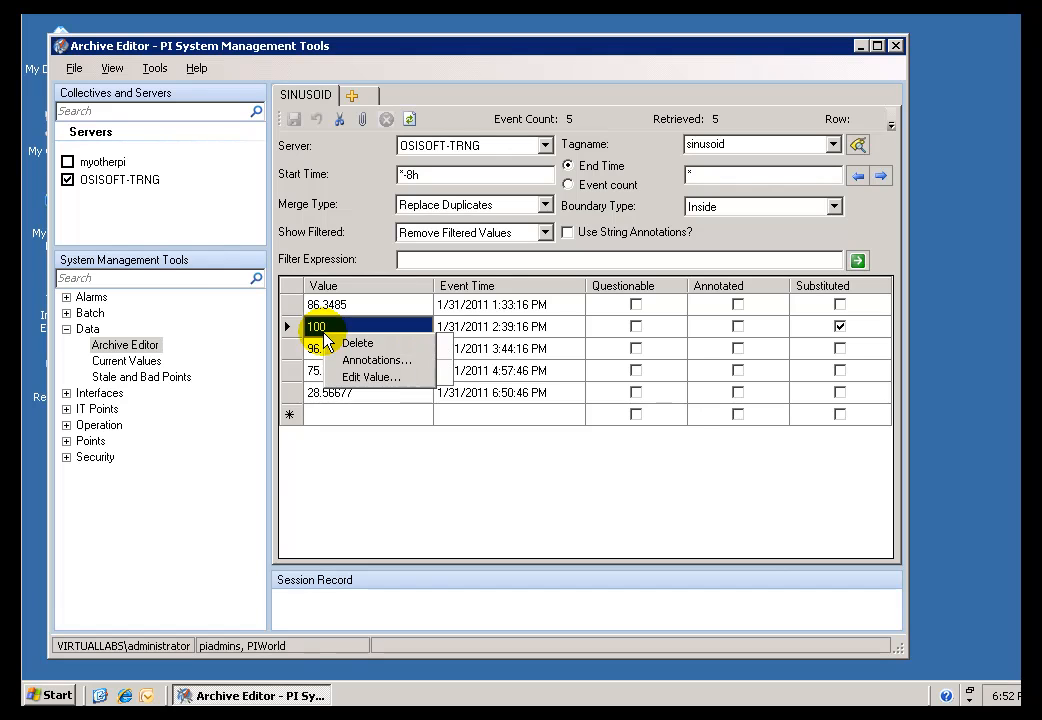
click(376, 360)
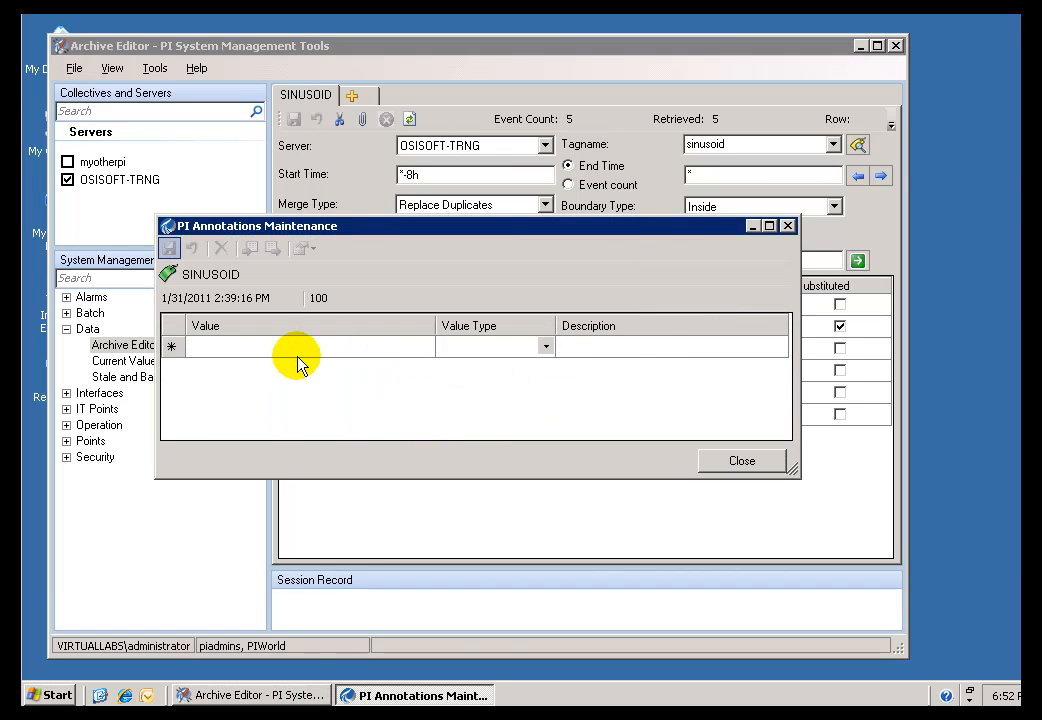
click(300, 346)
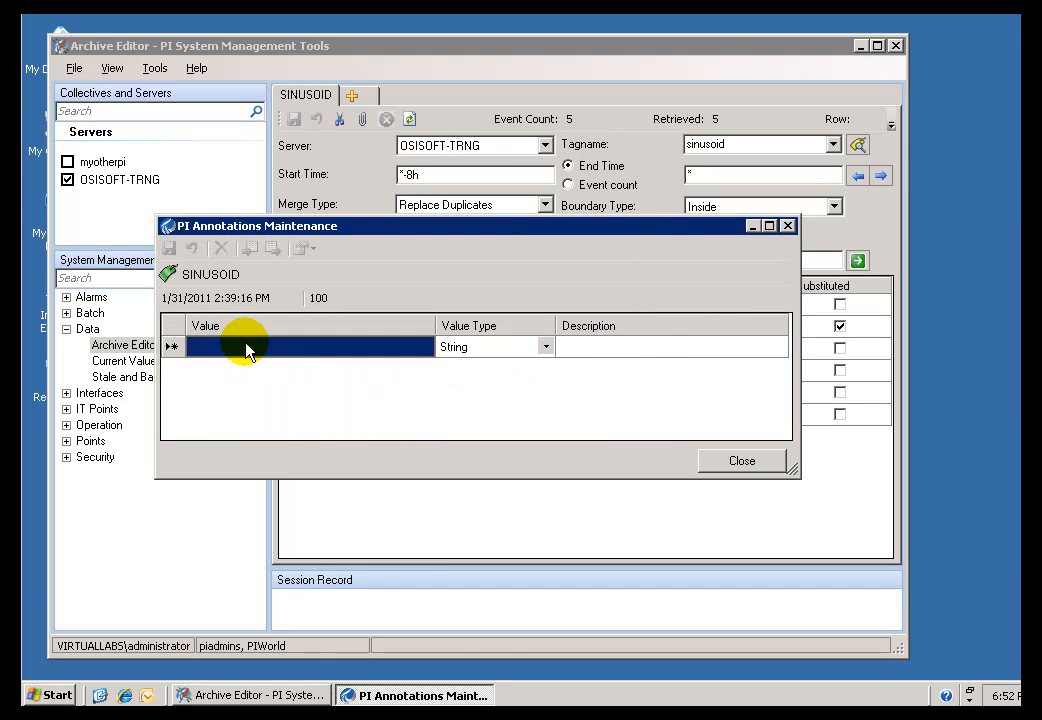
text(This was co)
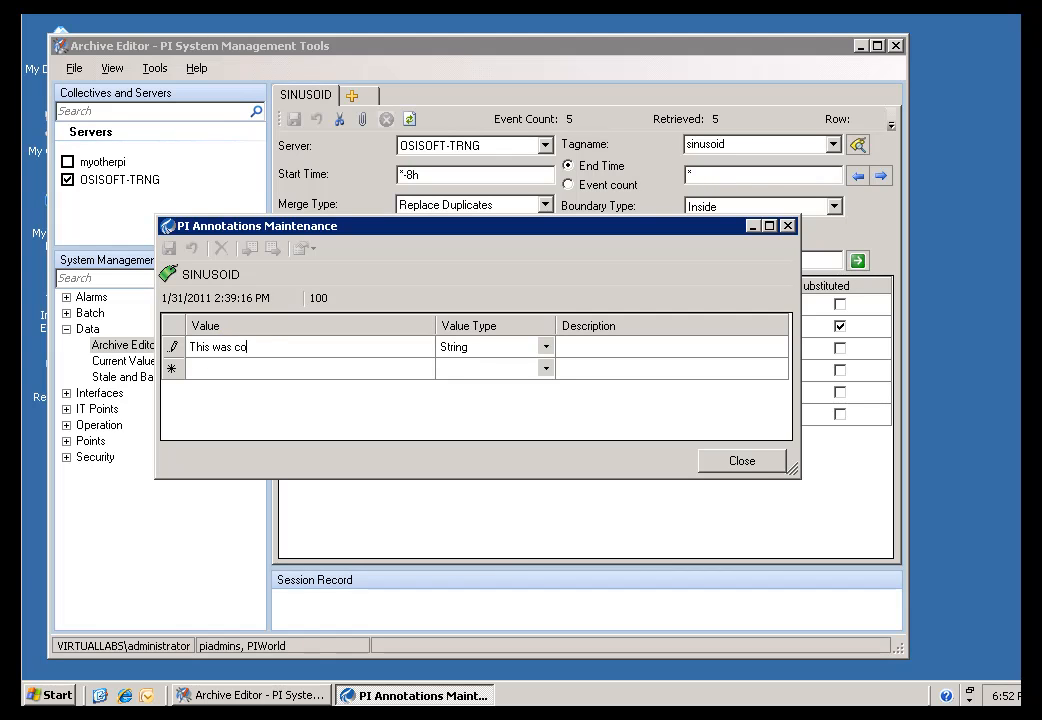
text(rrected by)
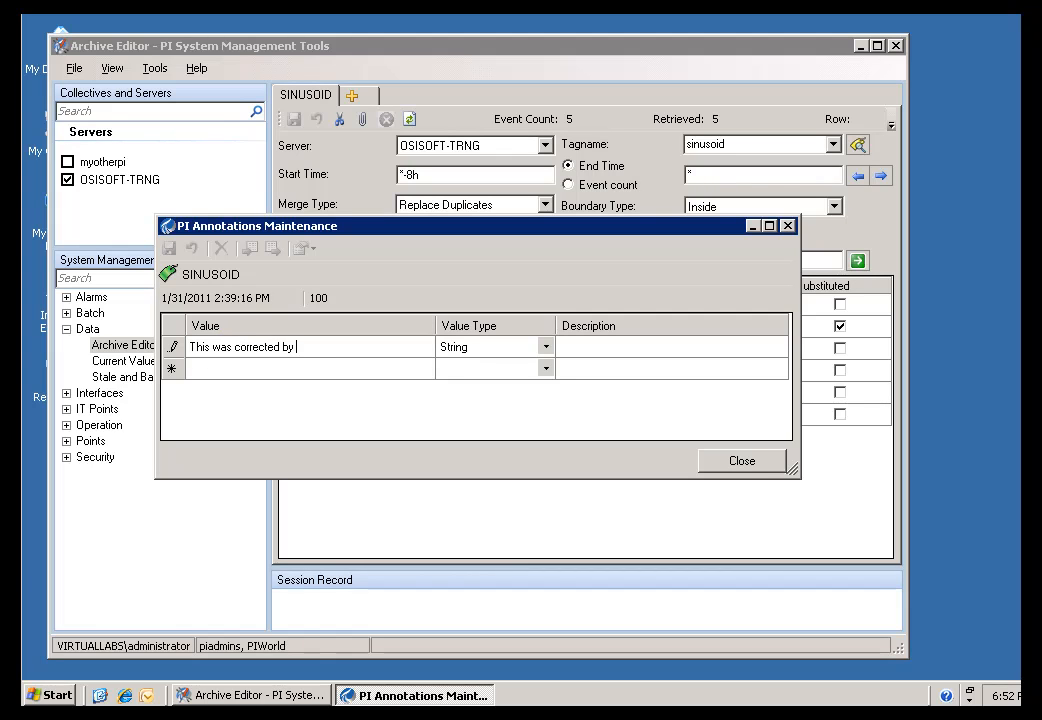
text(Admin.)
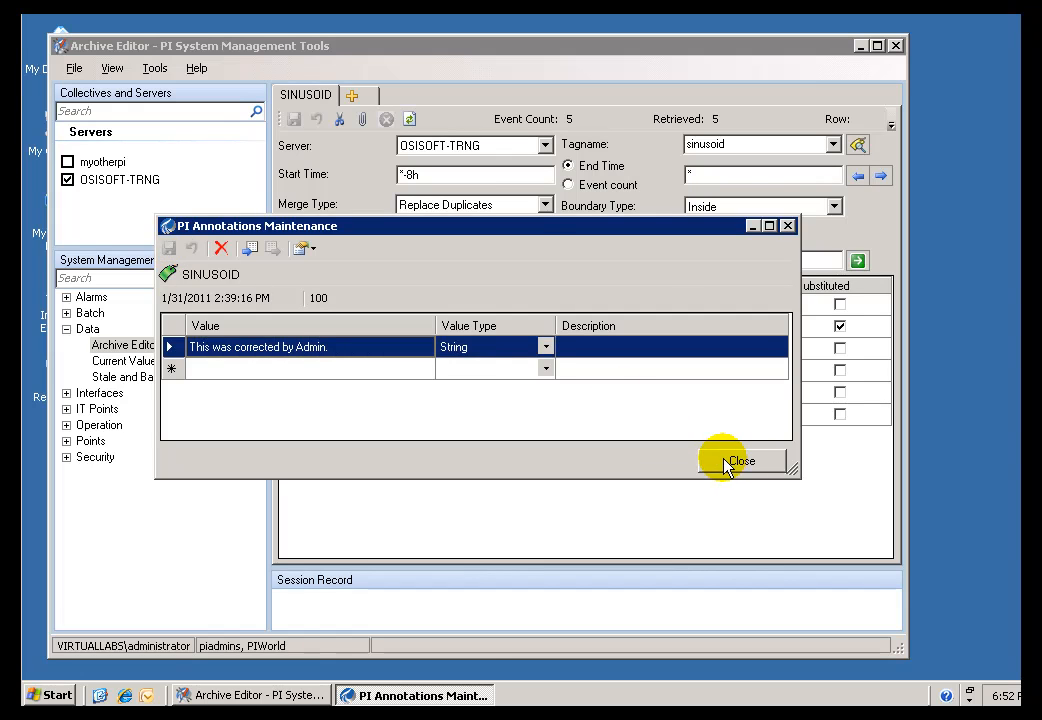
click(740, 460)
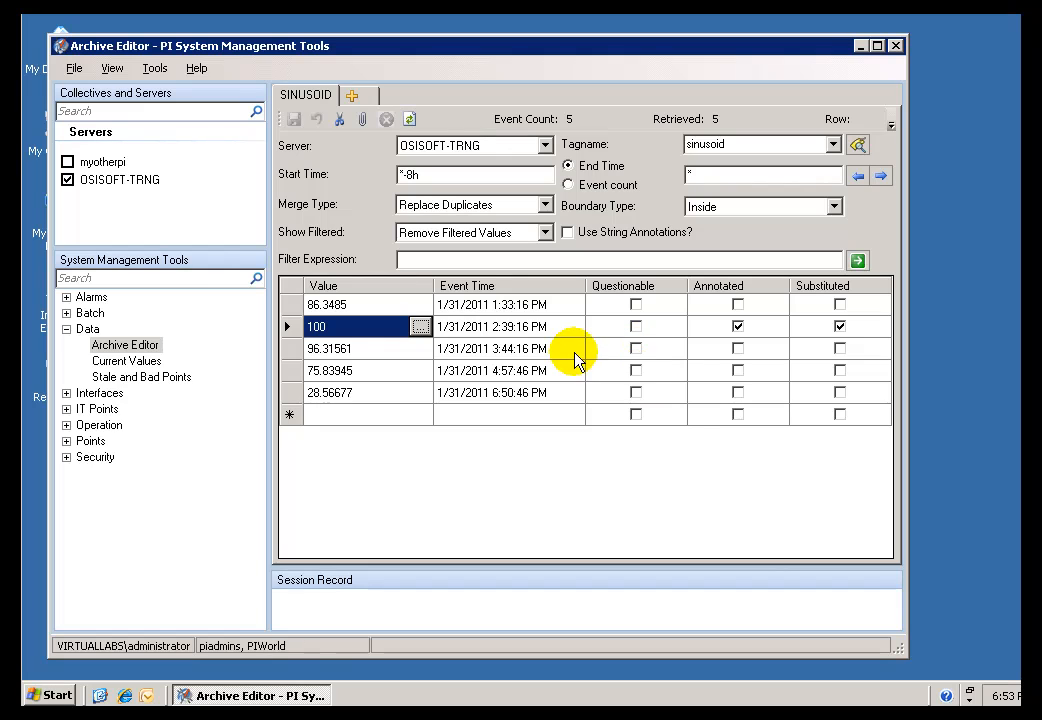
click(360, 348)
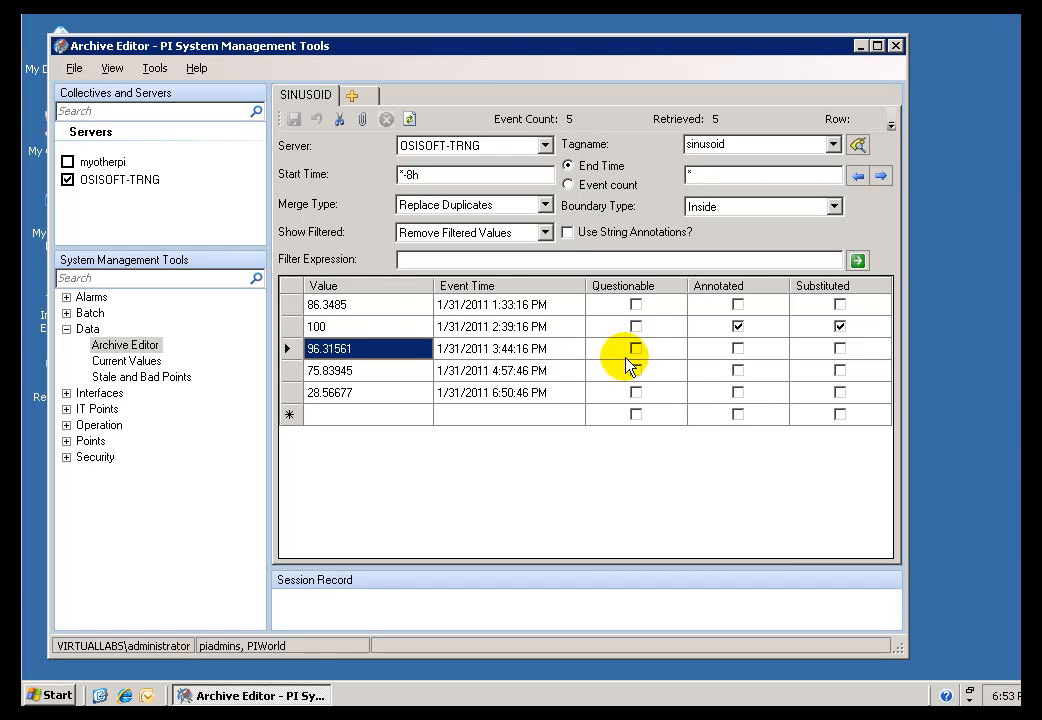
mouse_move(636, 350)
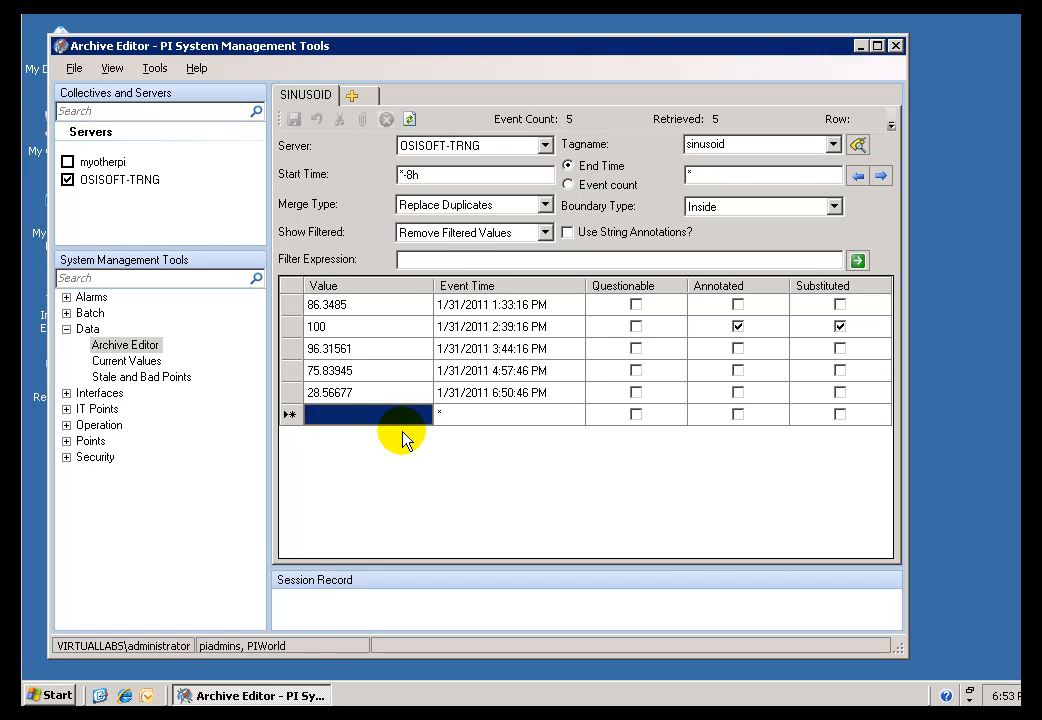
Add a value 50 at event time t+7h and reload events from *-1d
text(50)
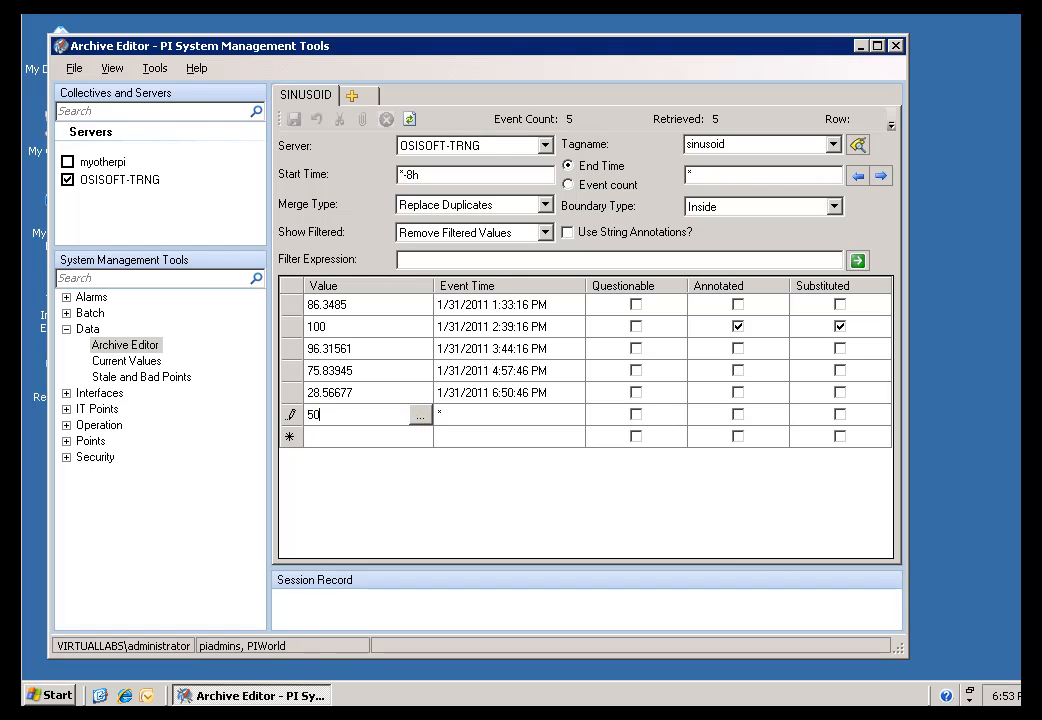
click(484, 414)
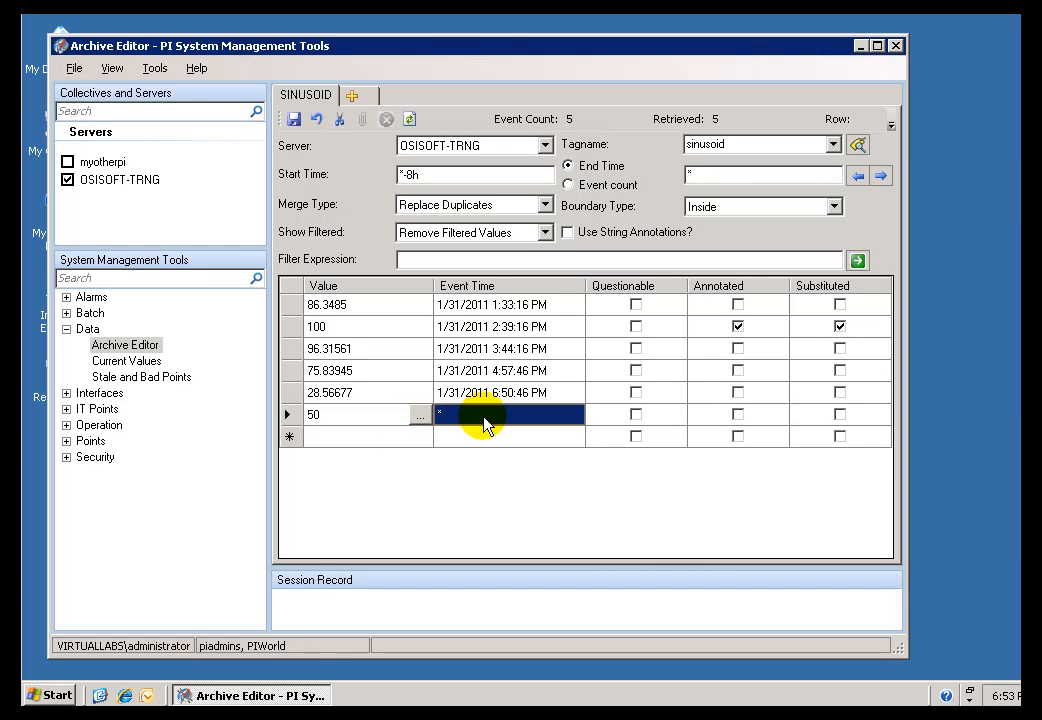
text(t+)
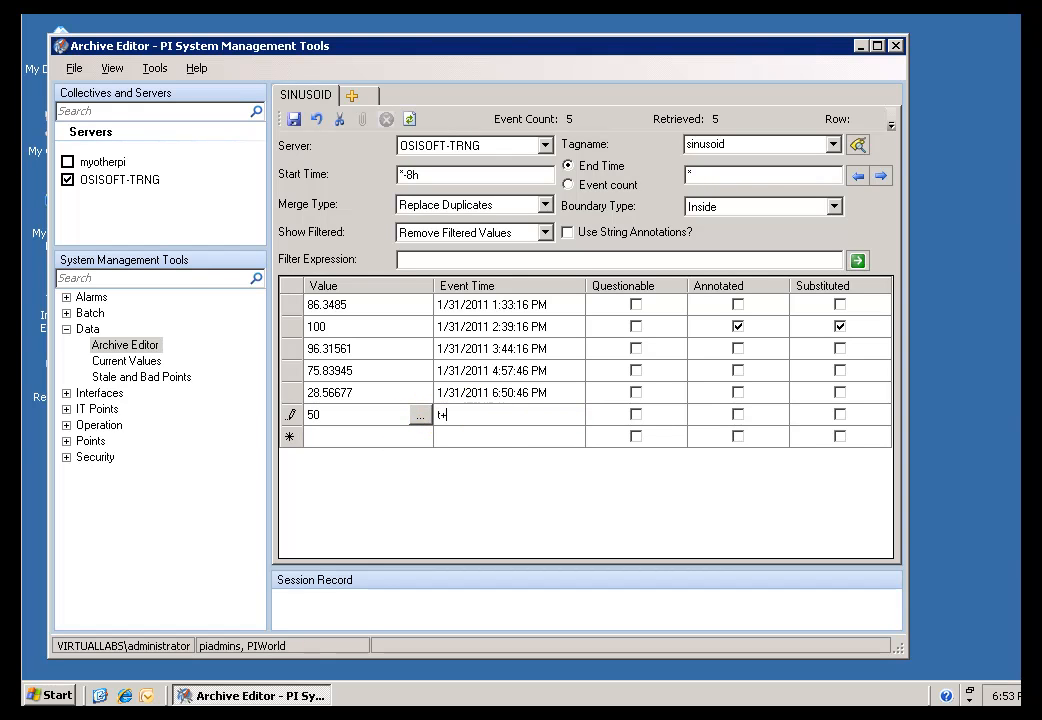
text(7h)
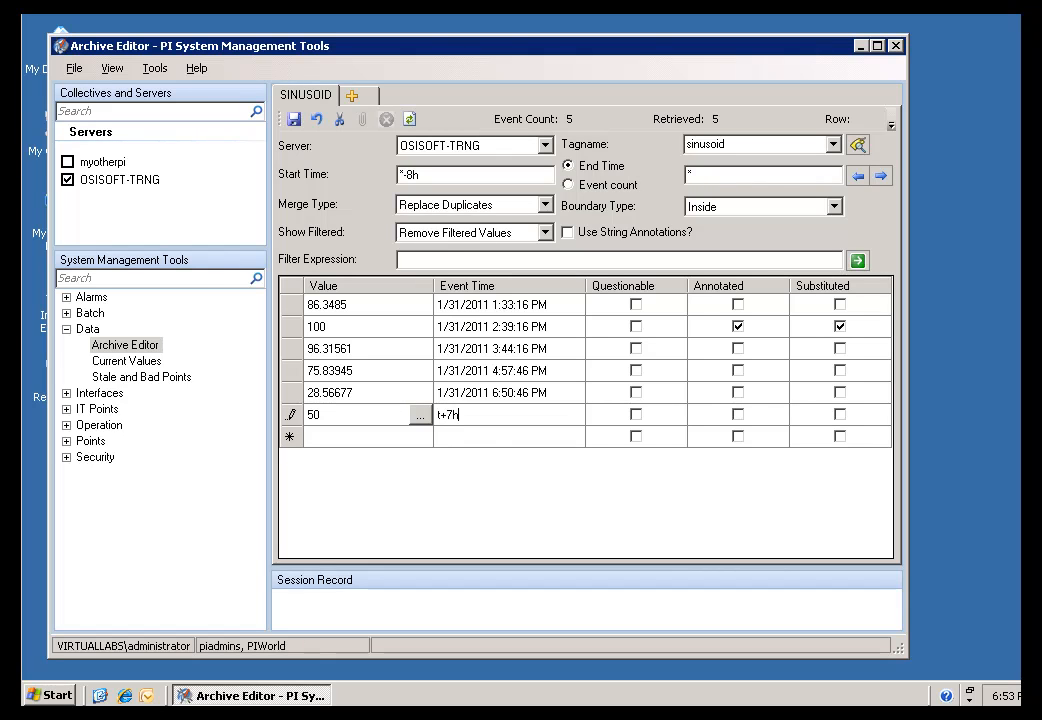
mouse_move(304, 174)
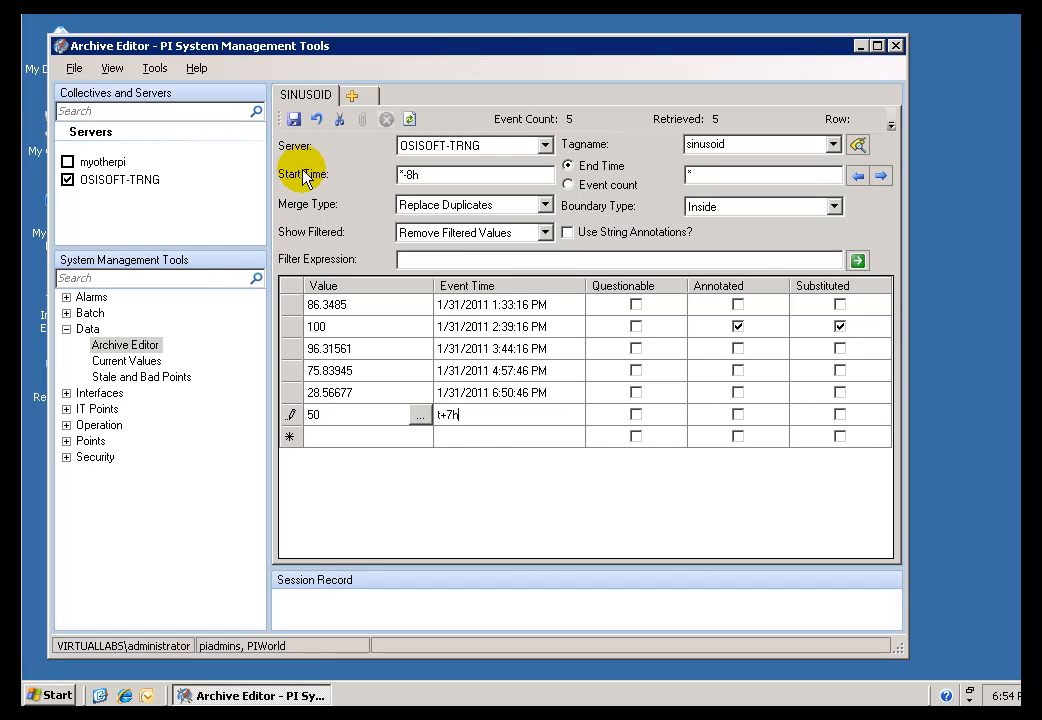
click(292, 120)
text(1d)
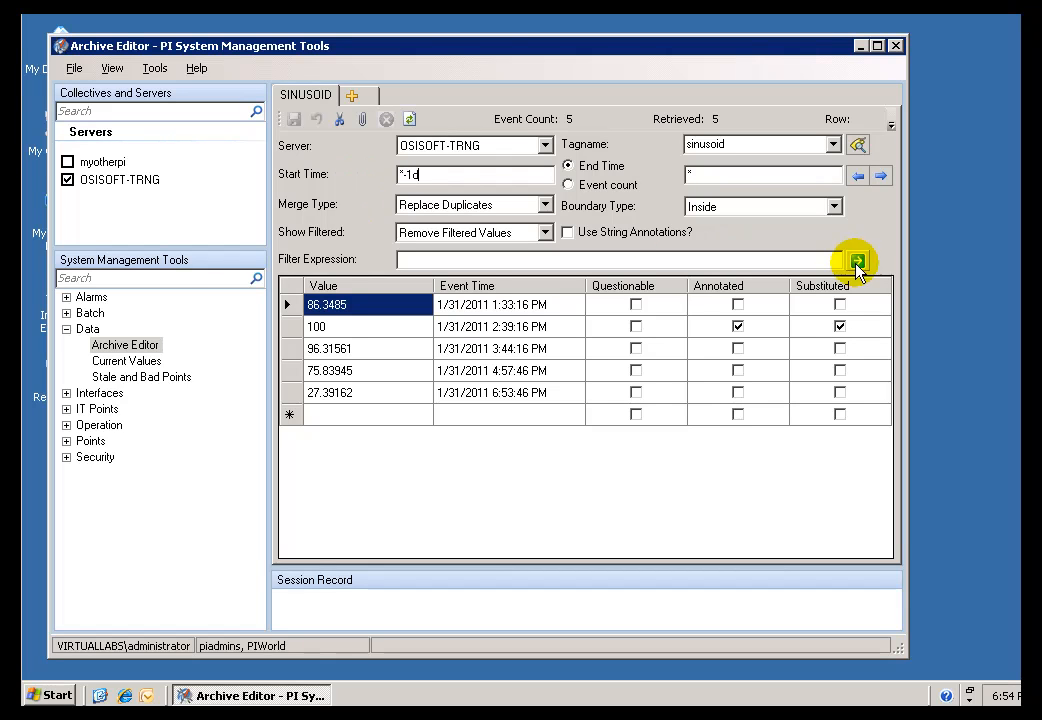
click(856, 260)
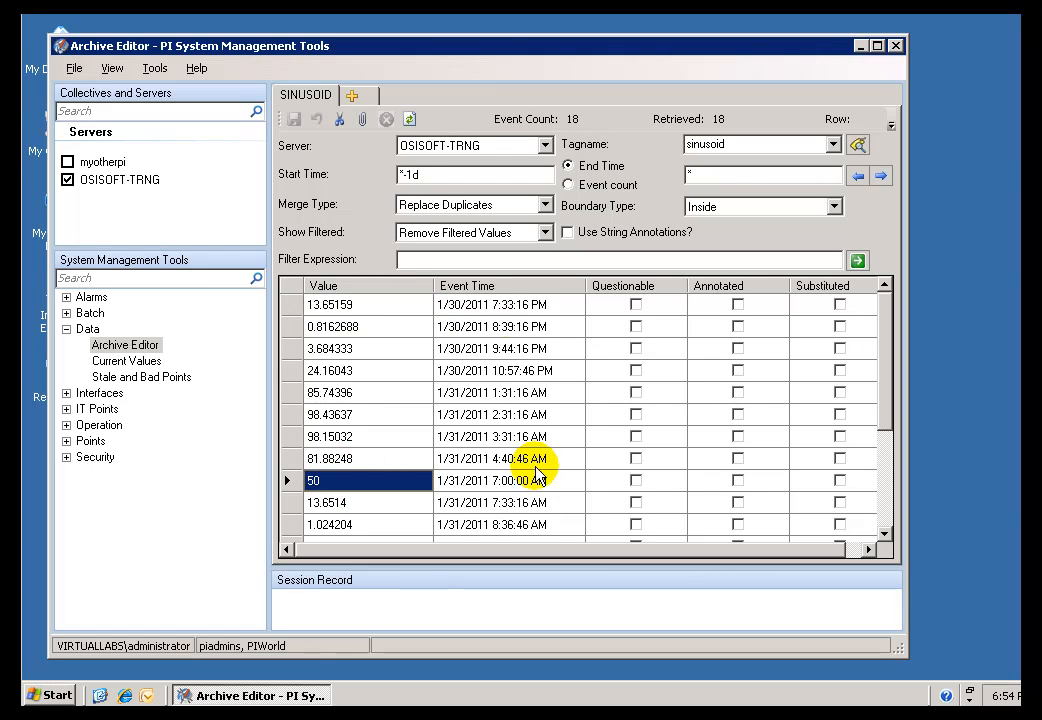
mouse_move(340, 120)
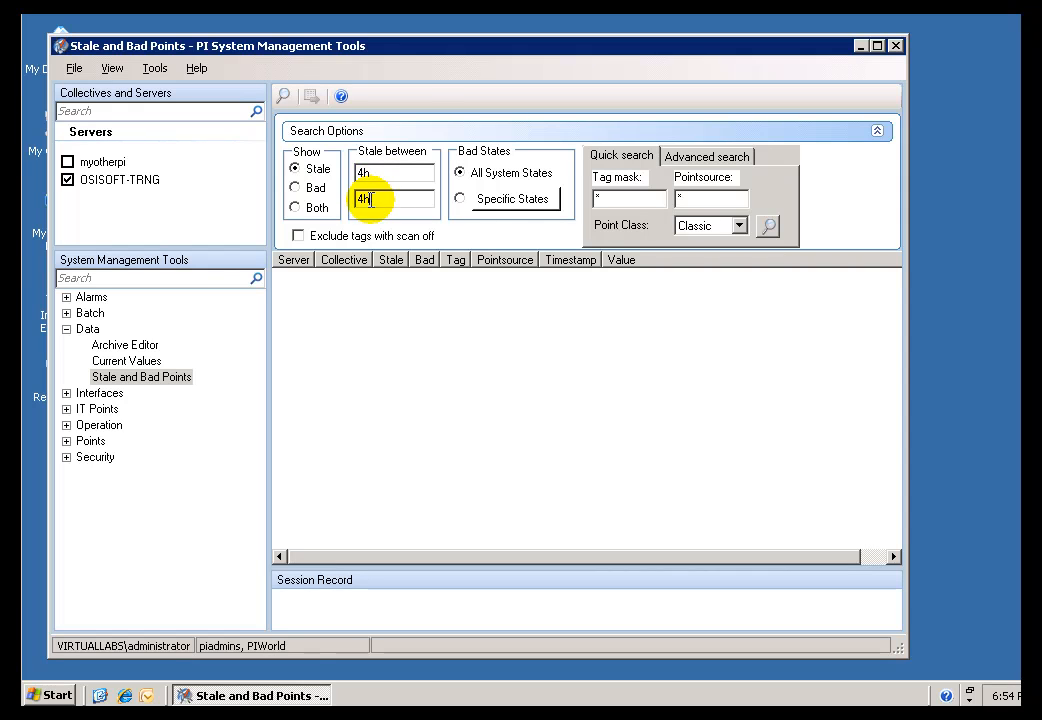
Enter 365d as the upper bound of the Stale between range
text(3)
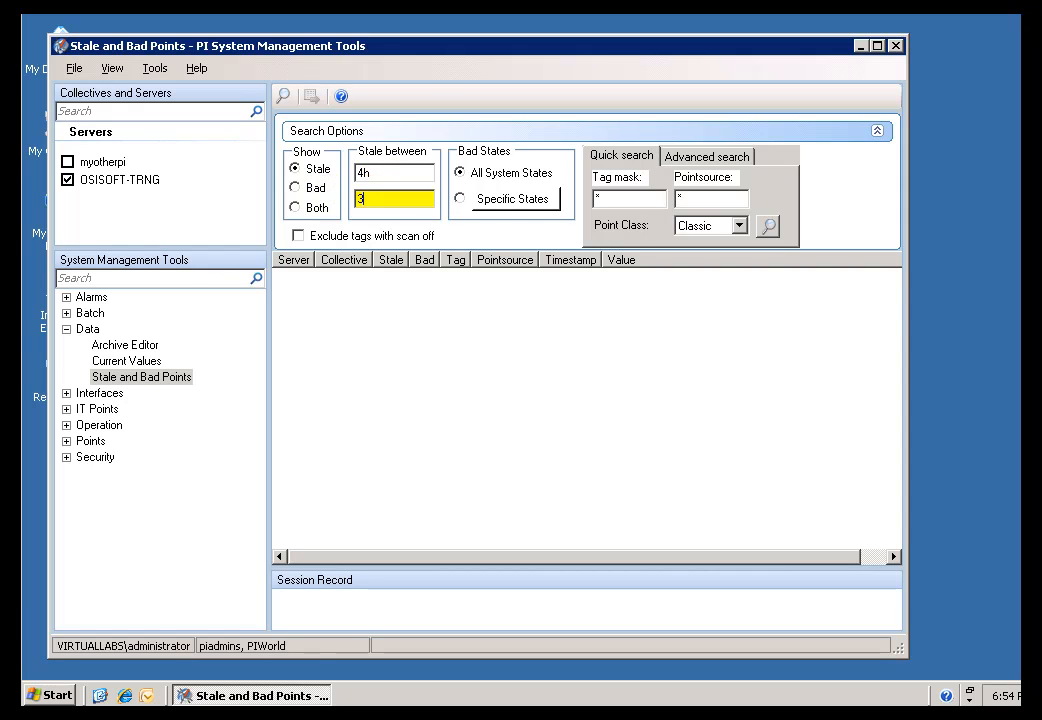
text(365d)
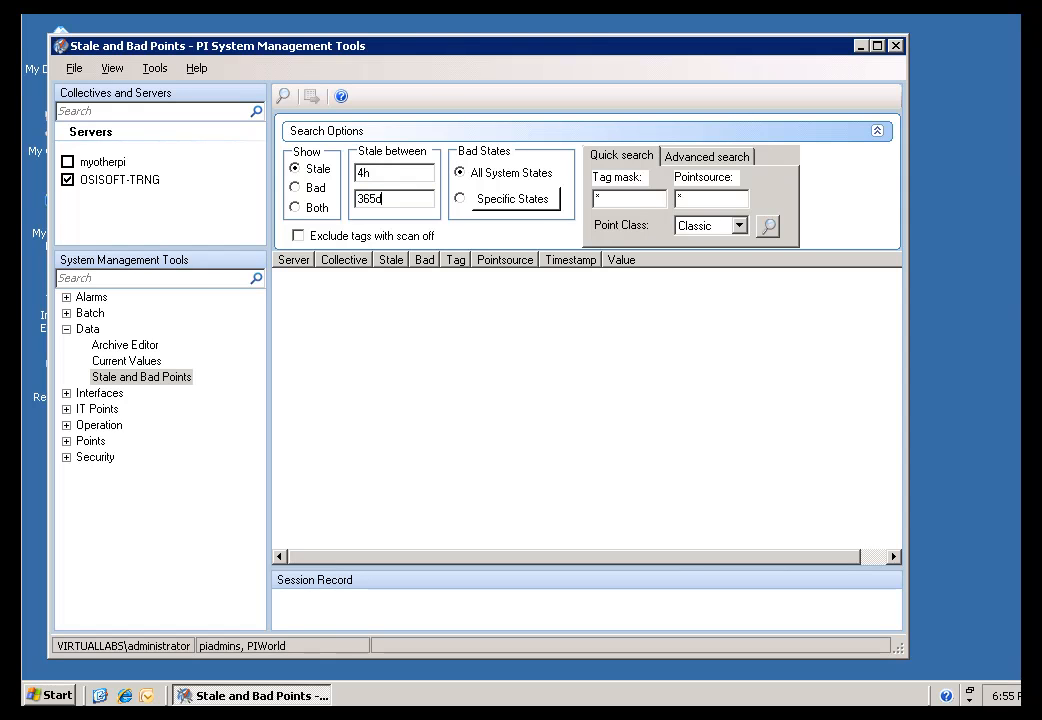